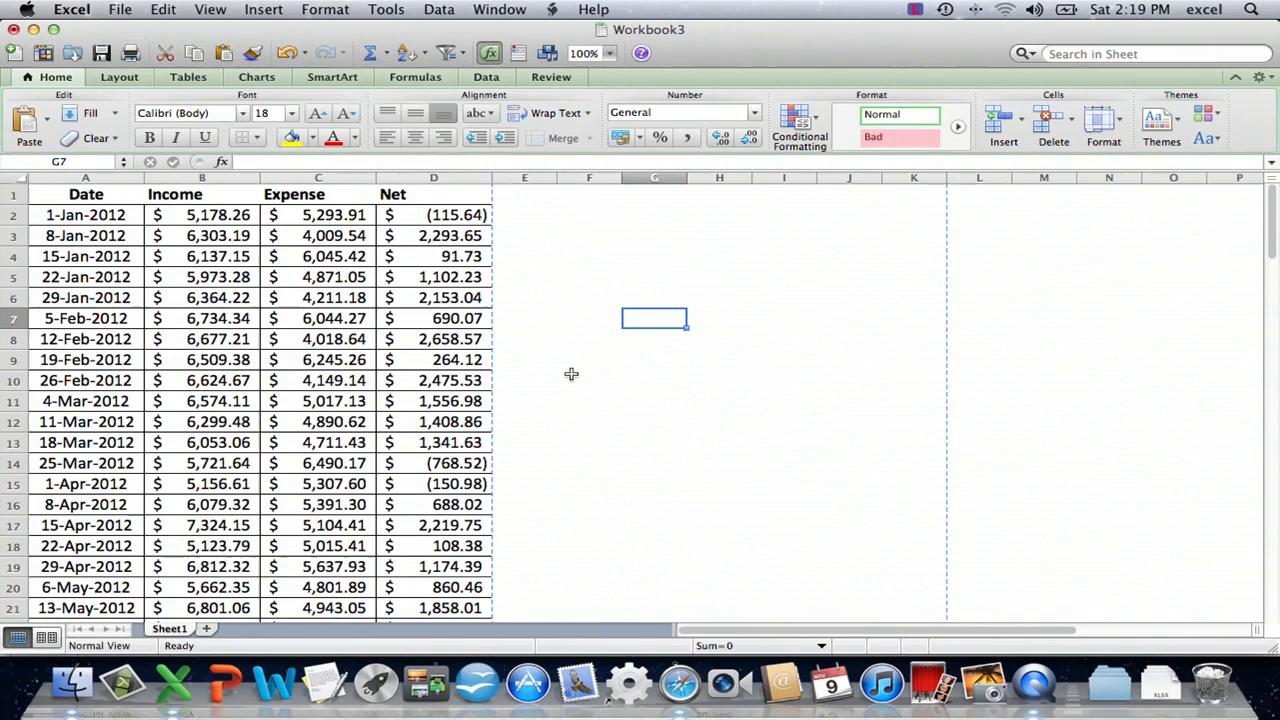
Bring up Page Setup for the ledger worksheet from the File menu.
click(202, 276)
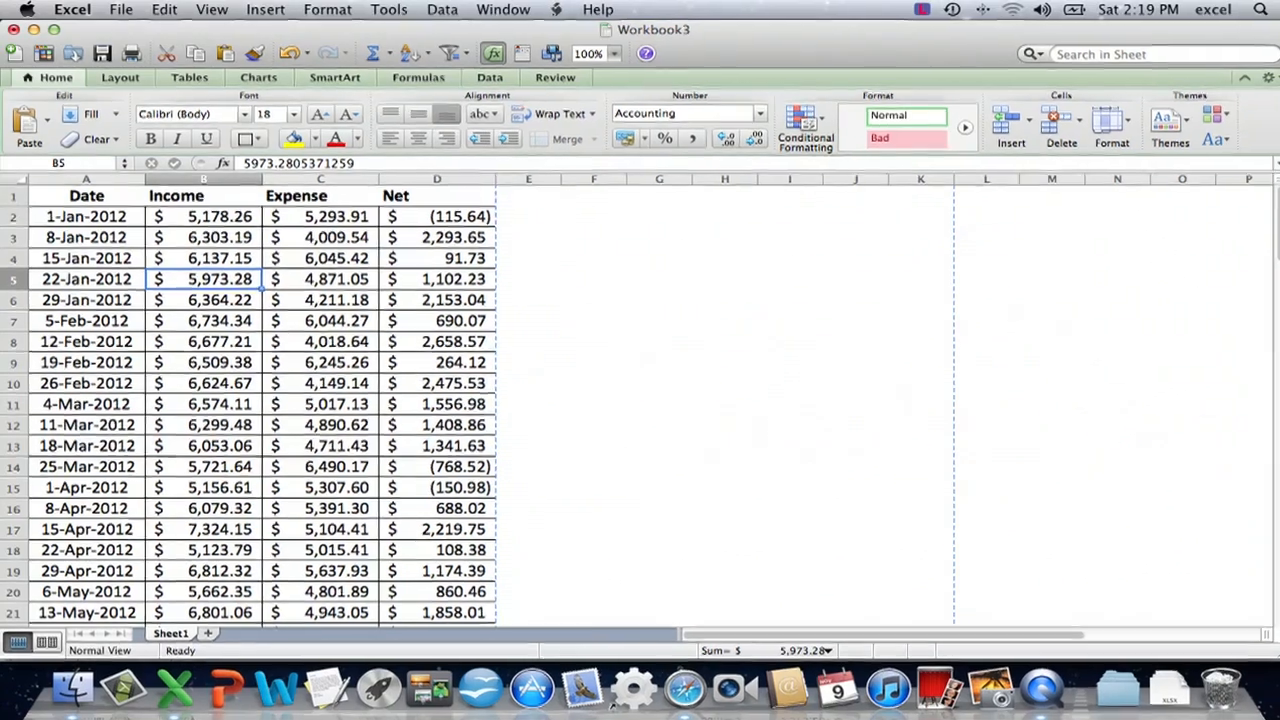
click(120, 8)
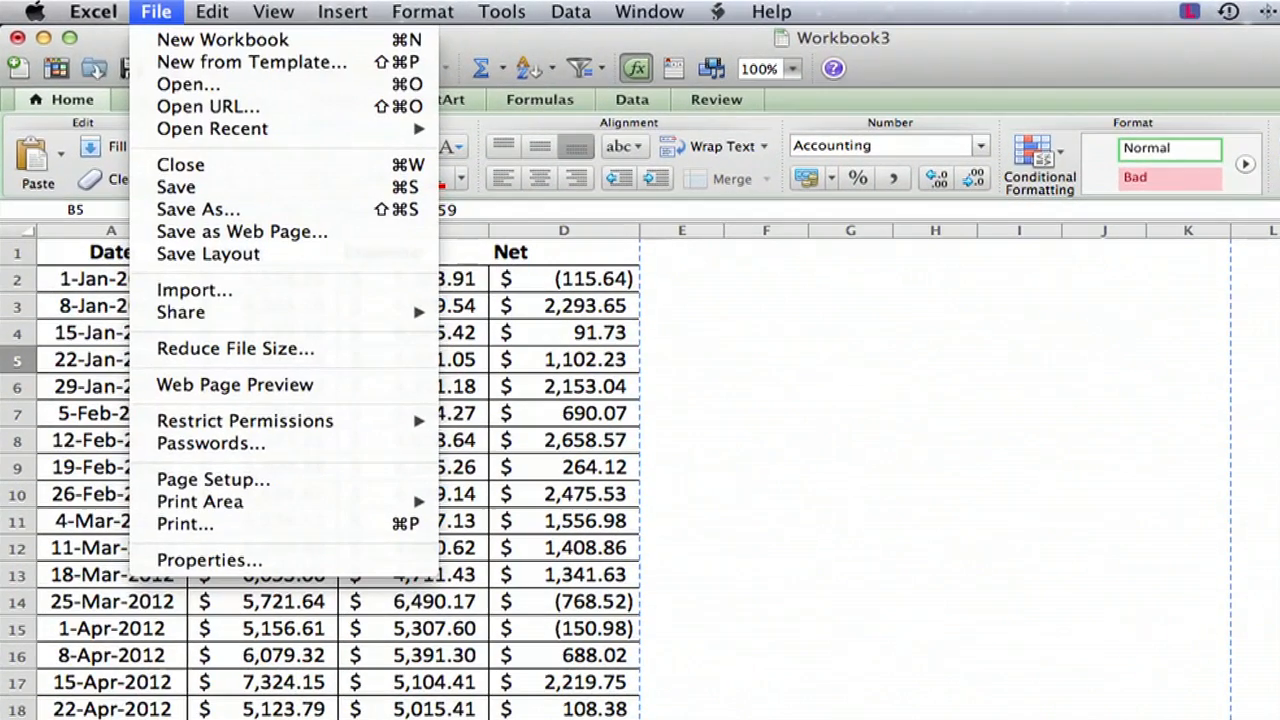
mouse_move(180, 312)
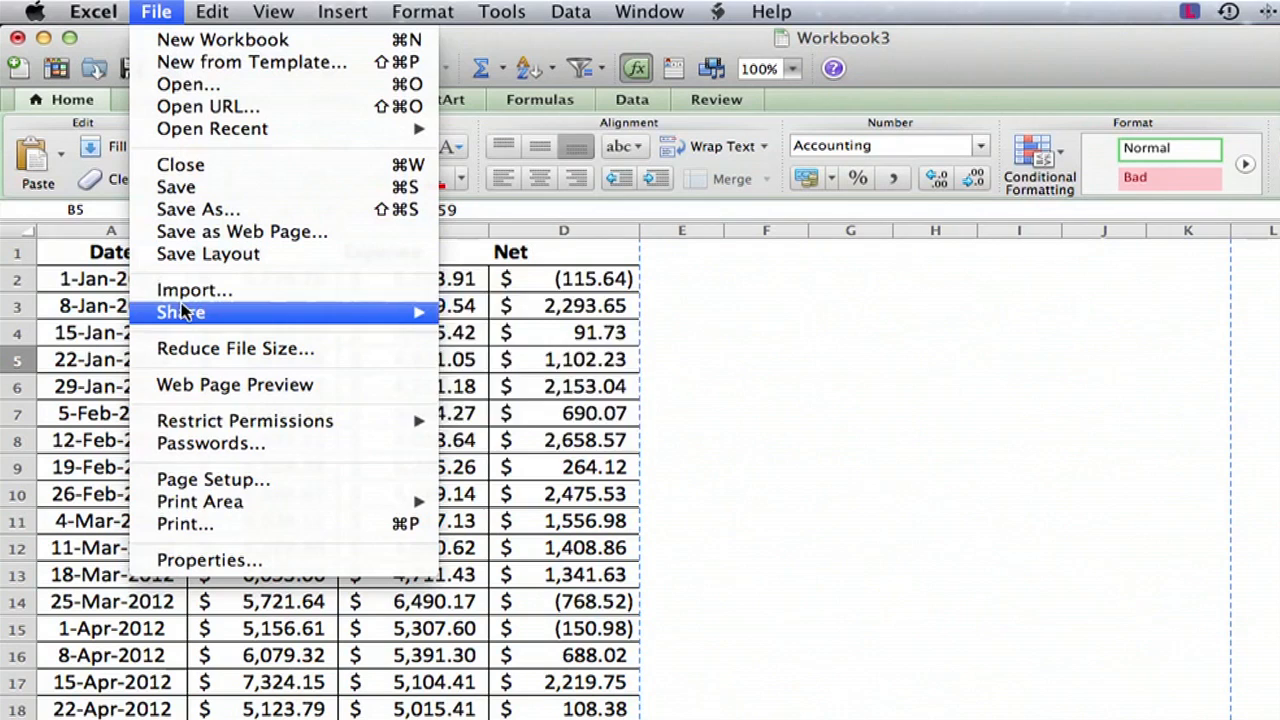
mouse_move(212, 480)
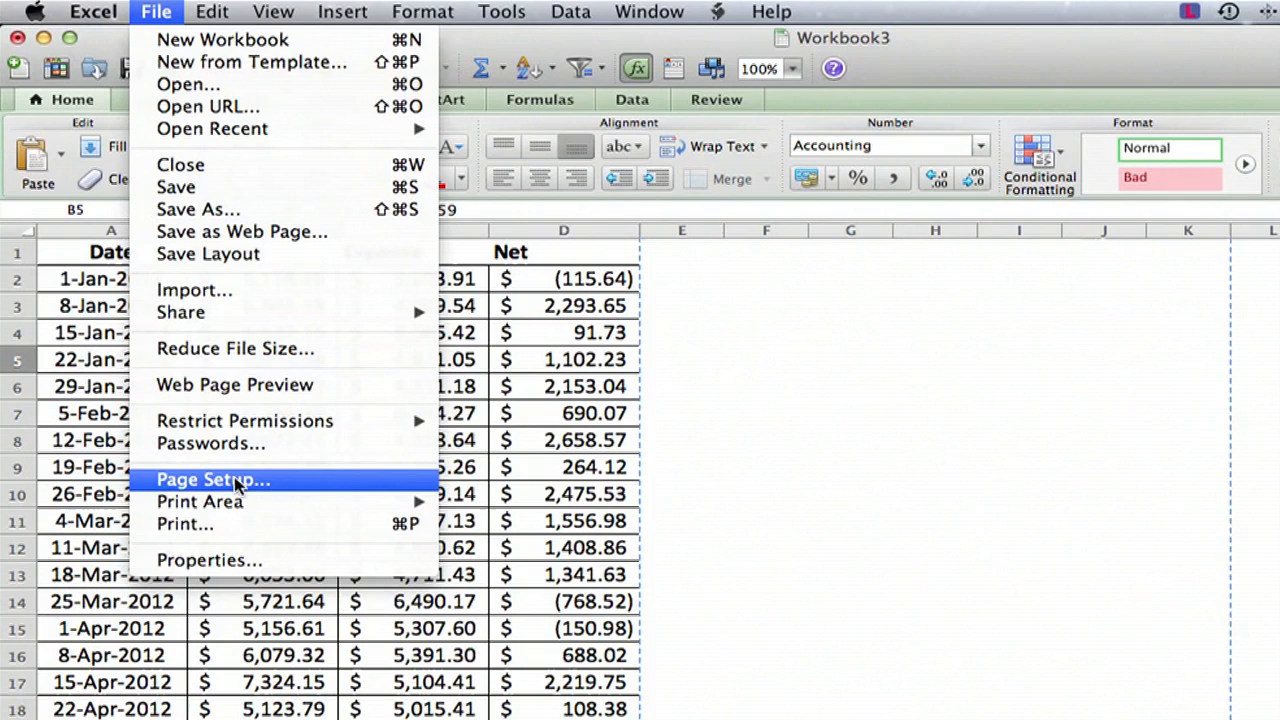
click(212, 480)
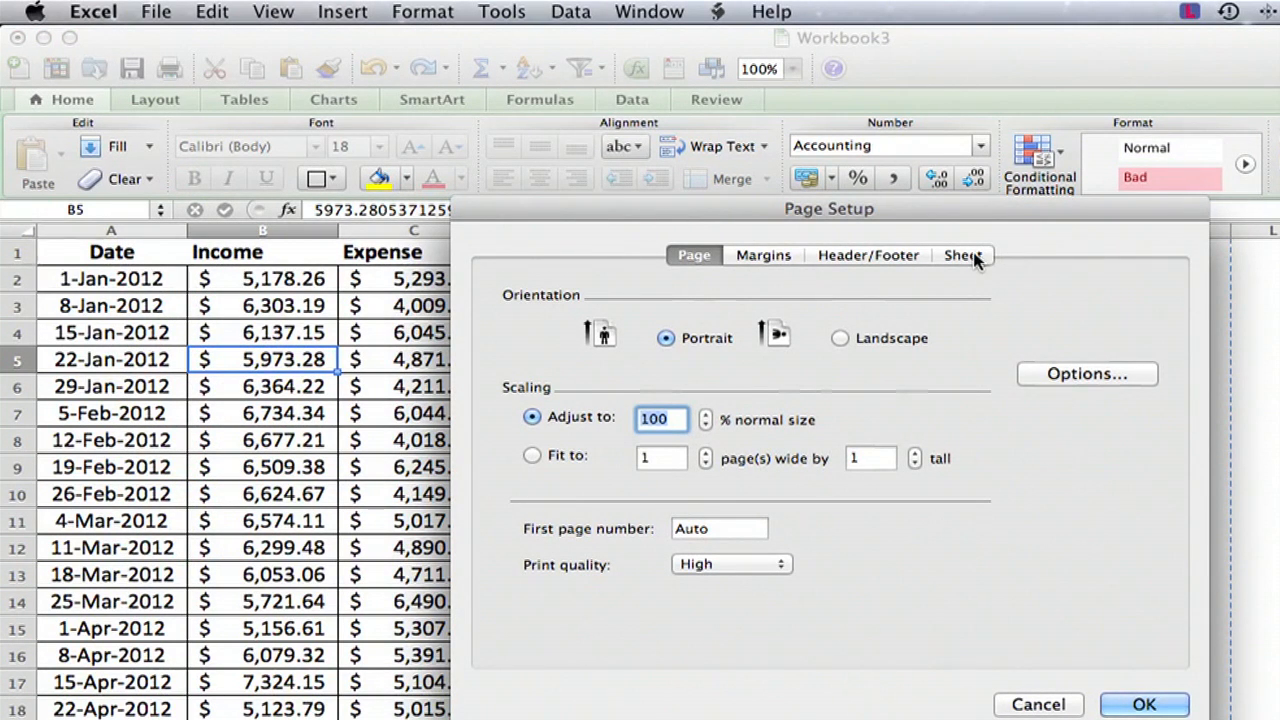
Go to the Sheet settings and place the cursor in Rows to repeat at top.
click(962, 256)
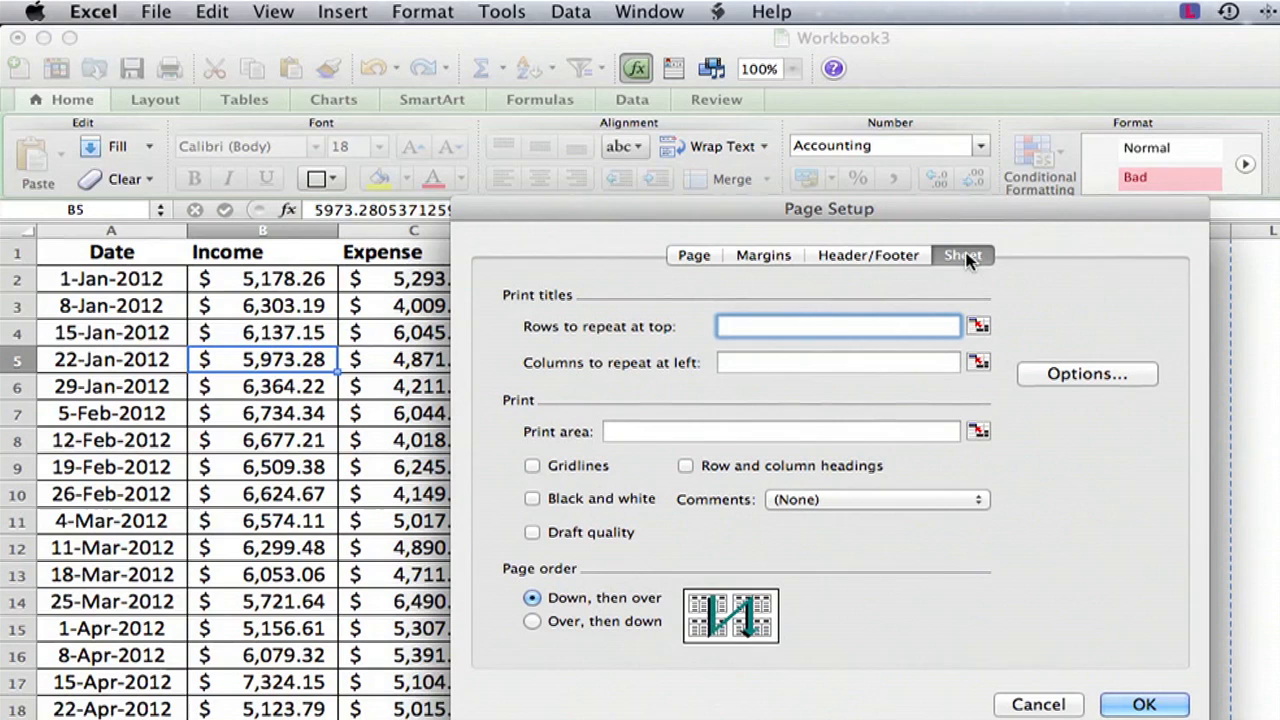
mouse_move(548, 308)
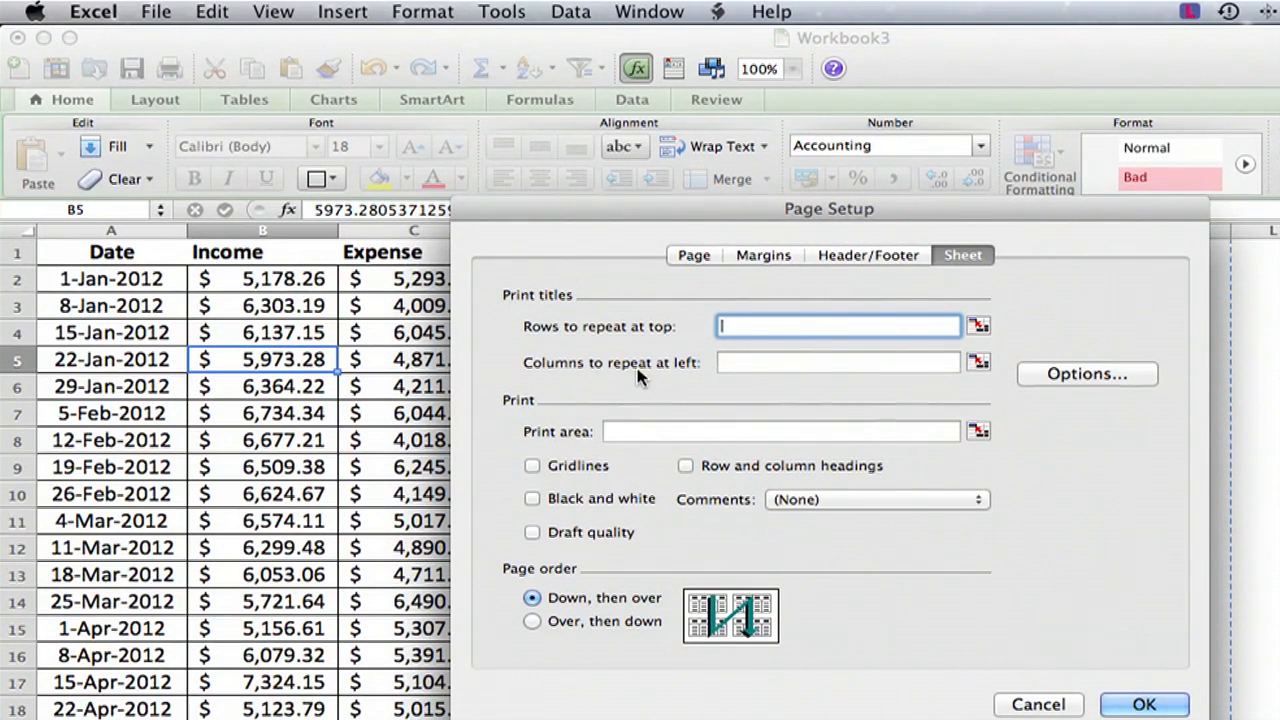
mouse_move(518, 320)
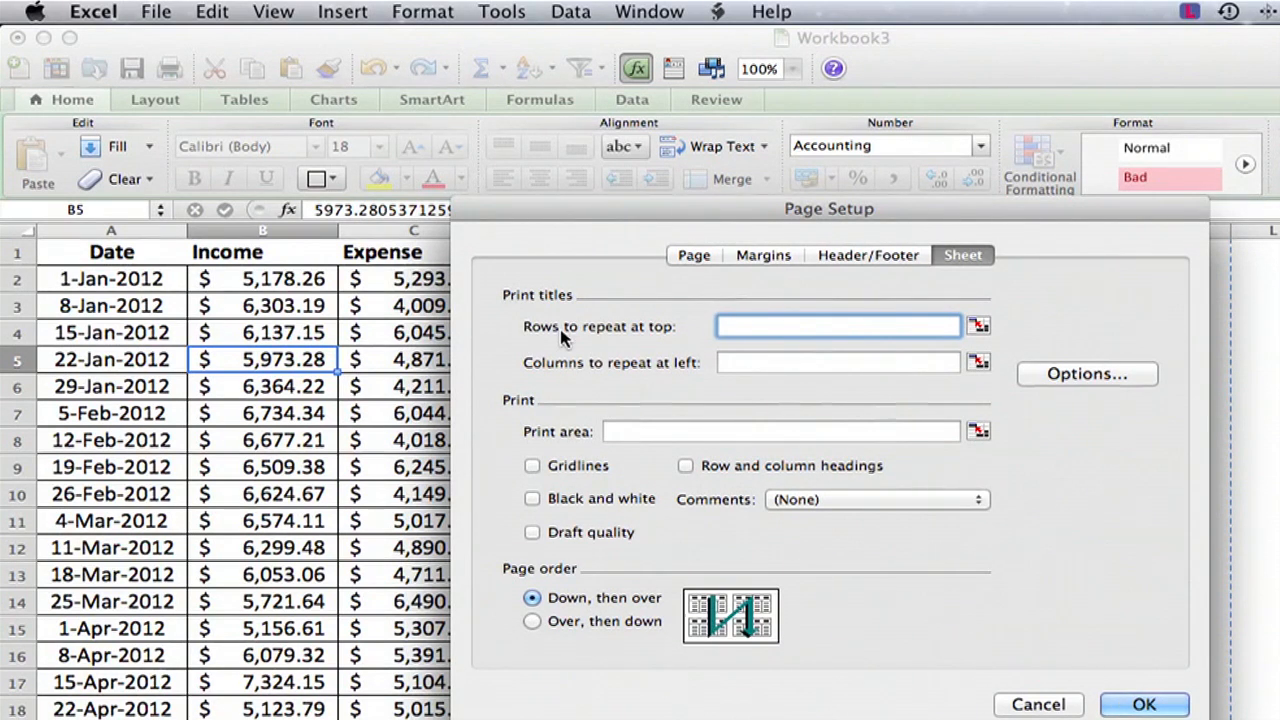
mouse_move(624, 332)
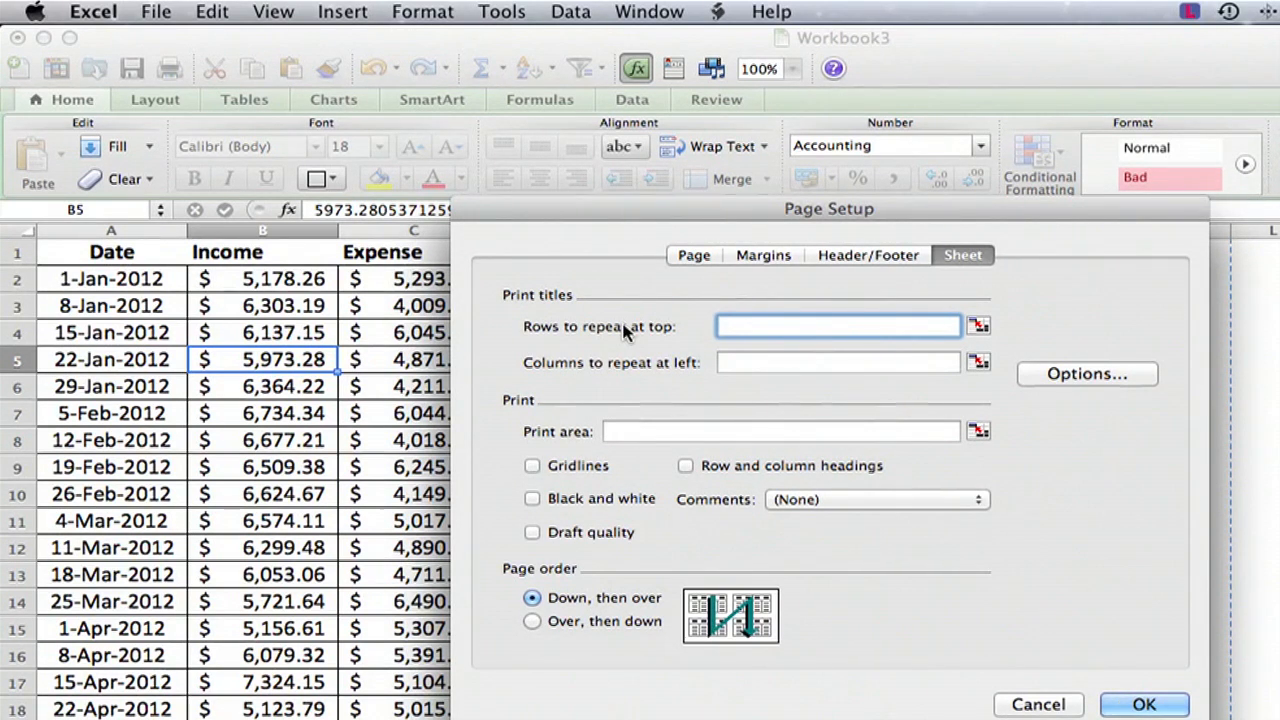
click(838, 326)
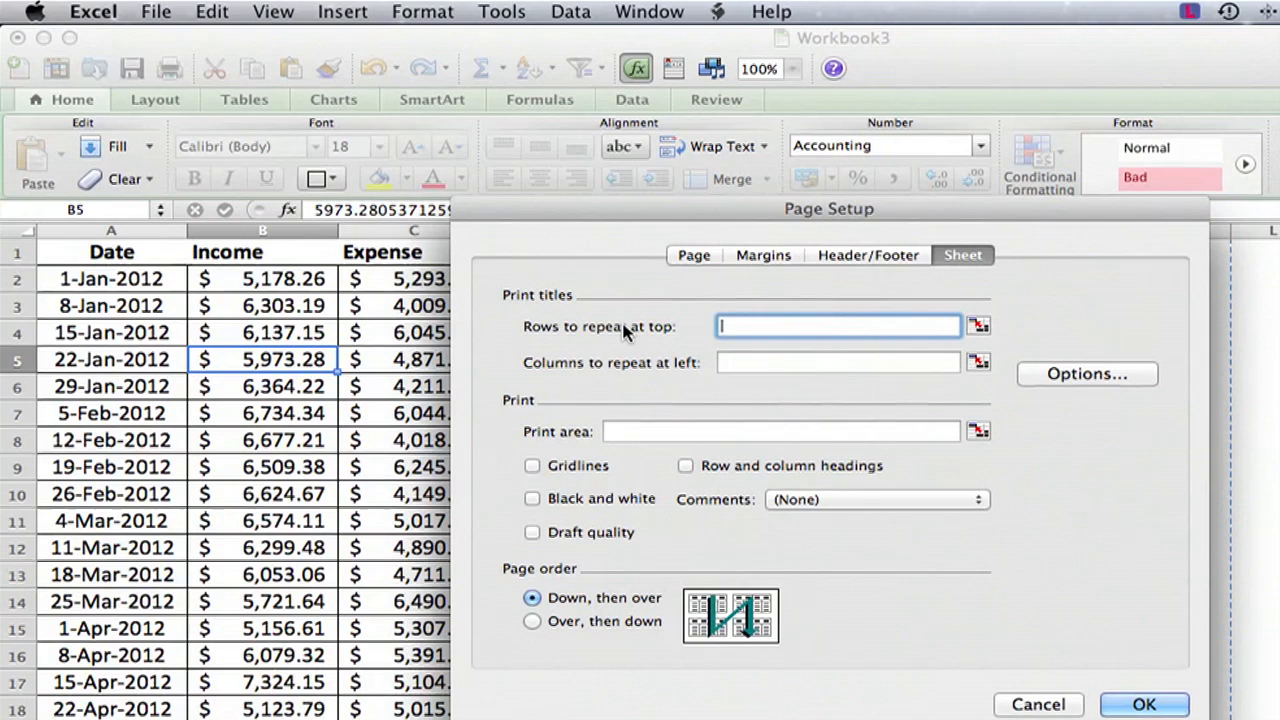
mouse_move(644, 332)
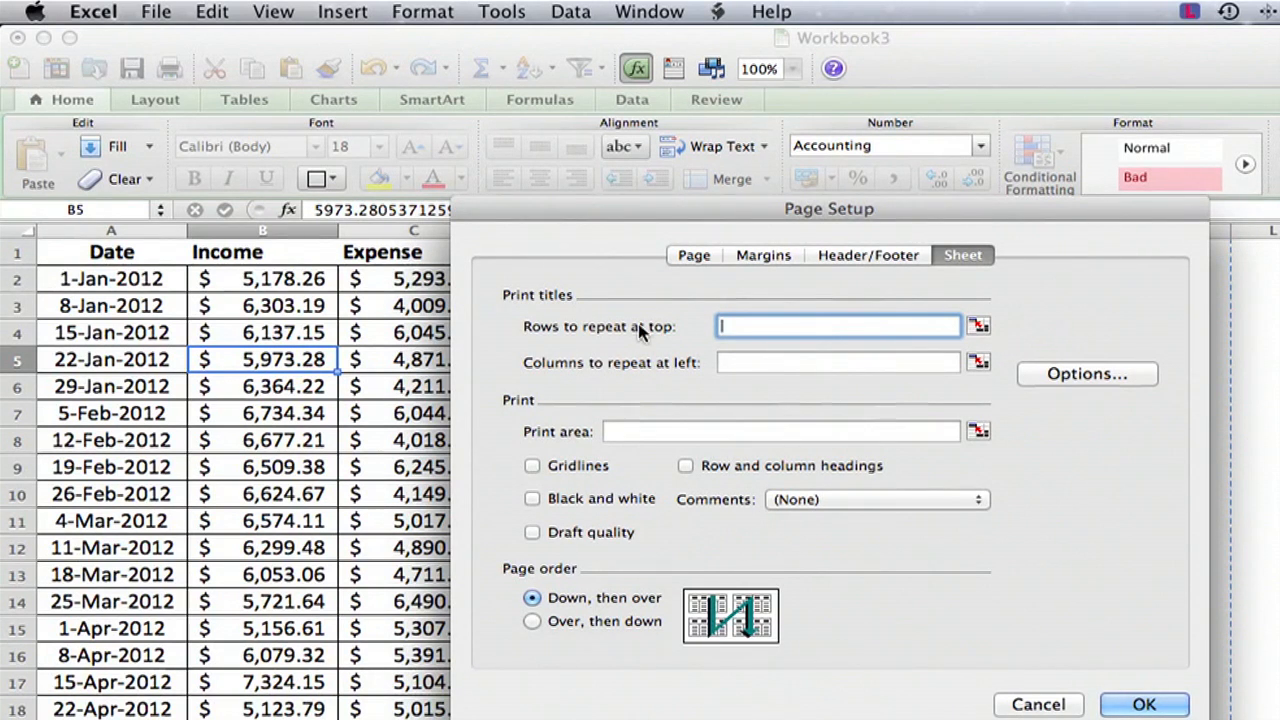
mouse_move(642, 288)
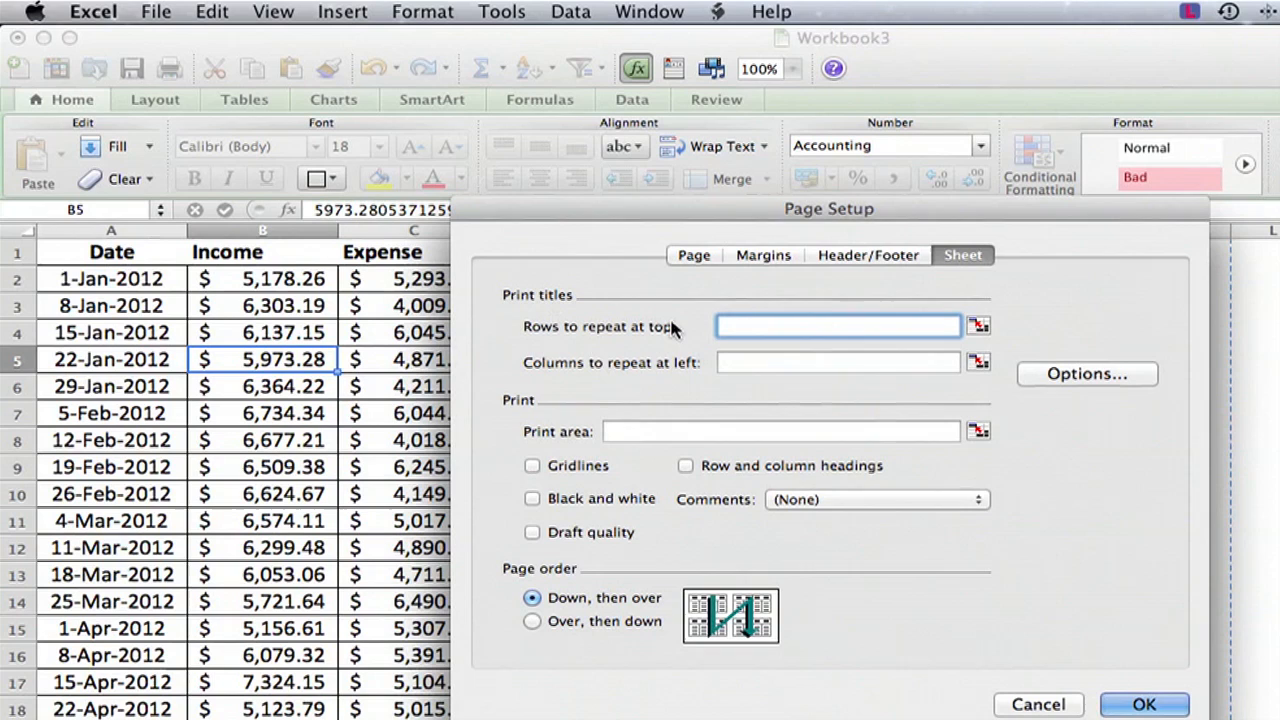
mouse_move(684, 344)
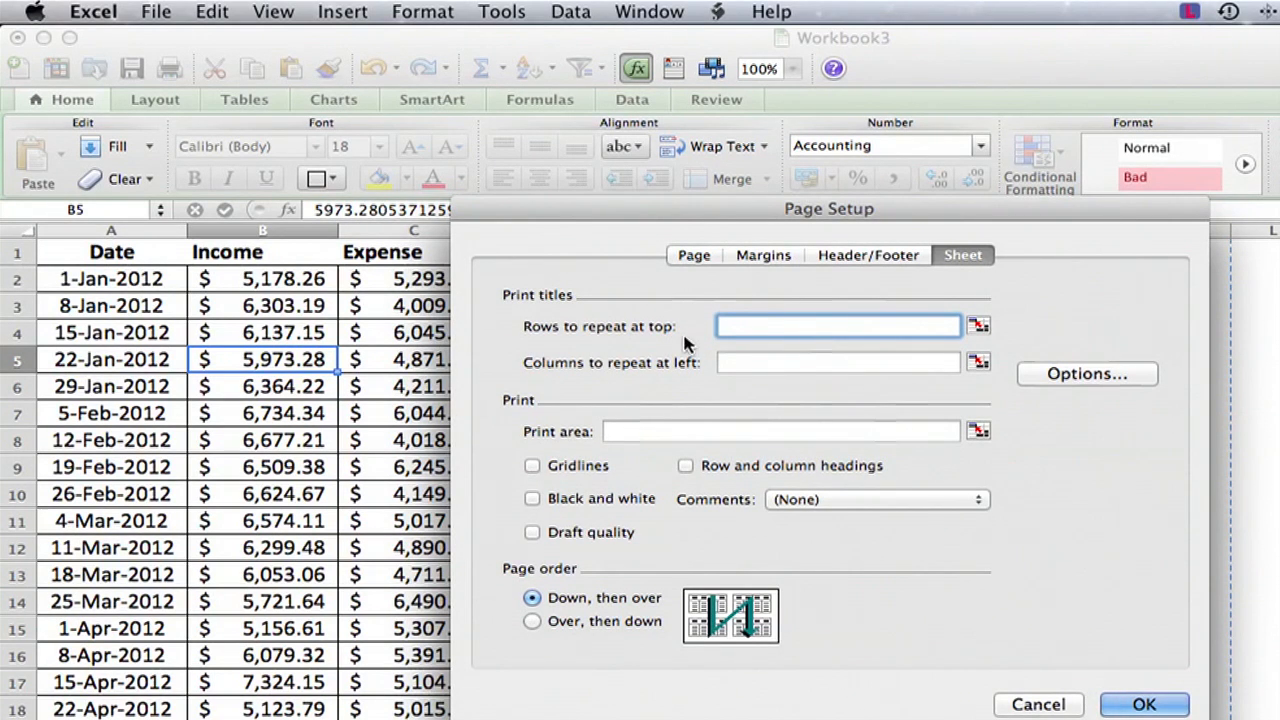
click(836, 326)
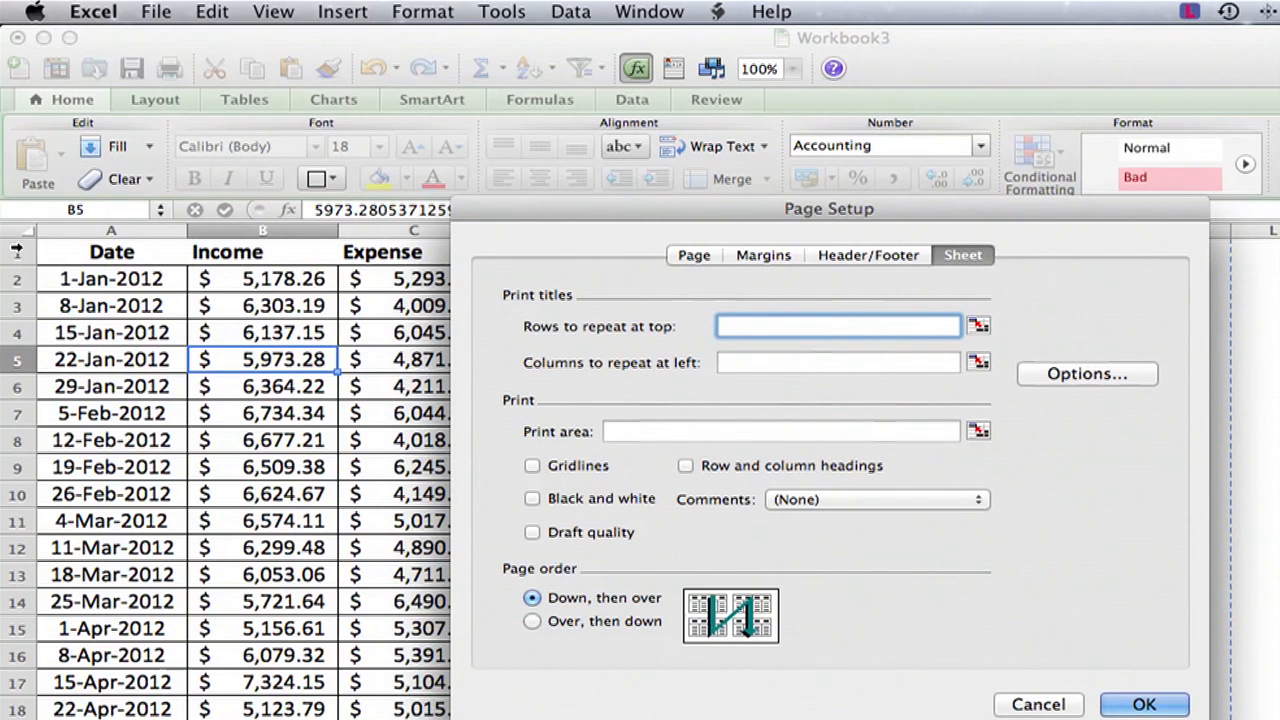
Set rows to repeat at top to $1:$1 and confirm.
text($1:$1)
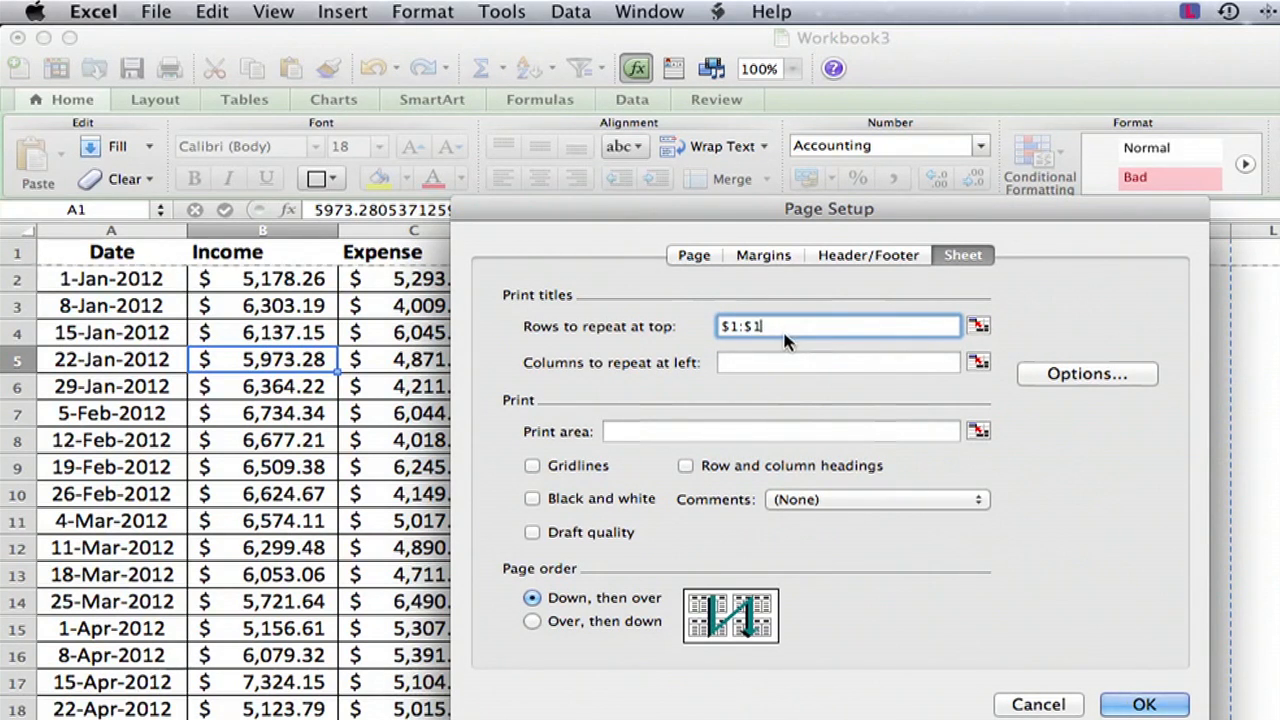
mouse_move(984, 644)
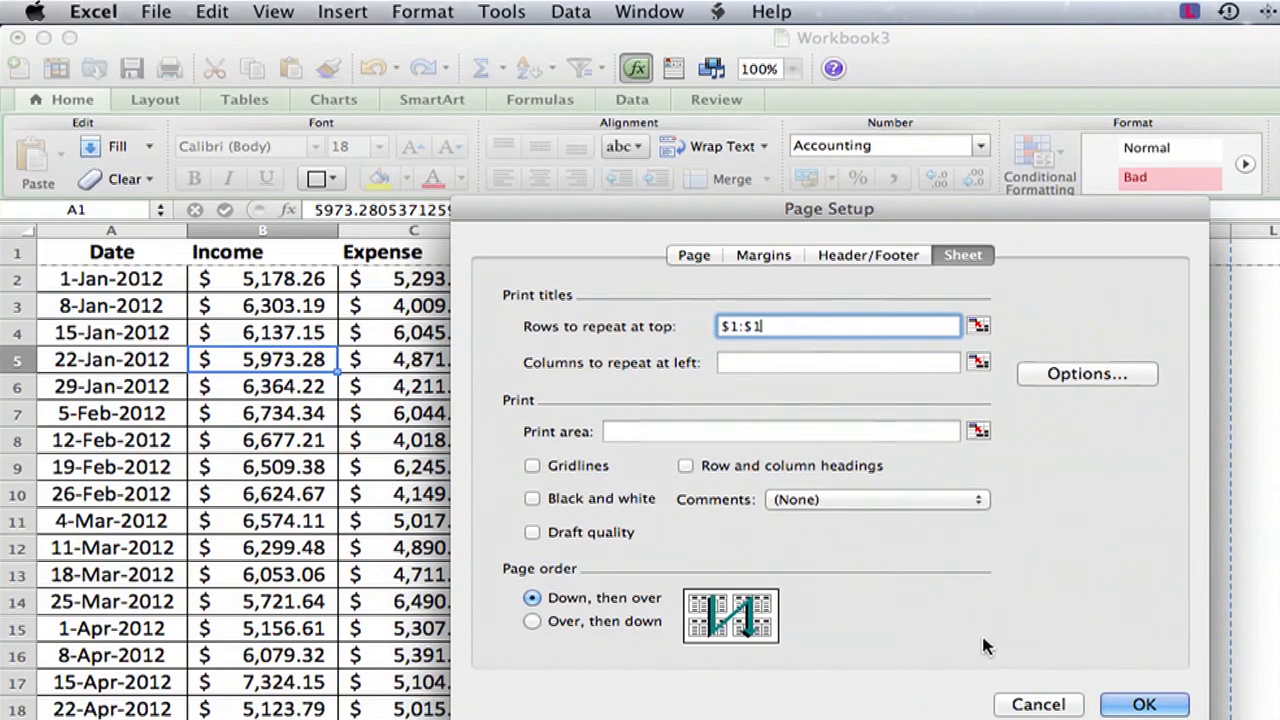
click(1144, 704)
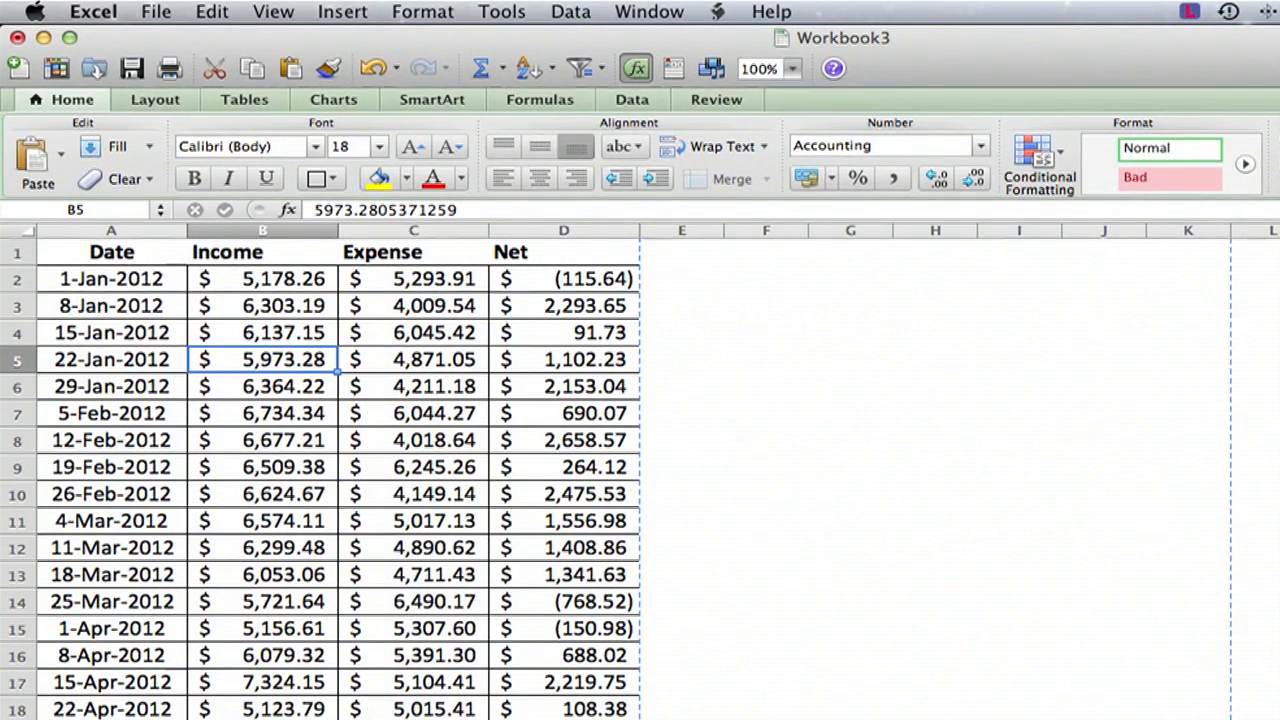
Bring up the Print dialog with its quick preview of page 1 of 4.
click(156, 12)
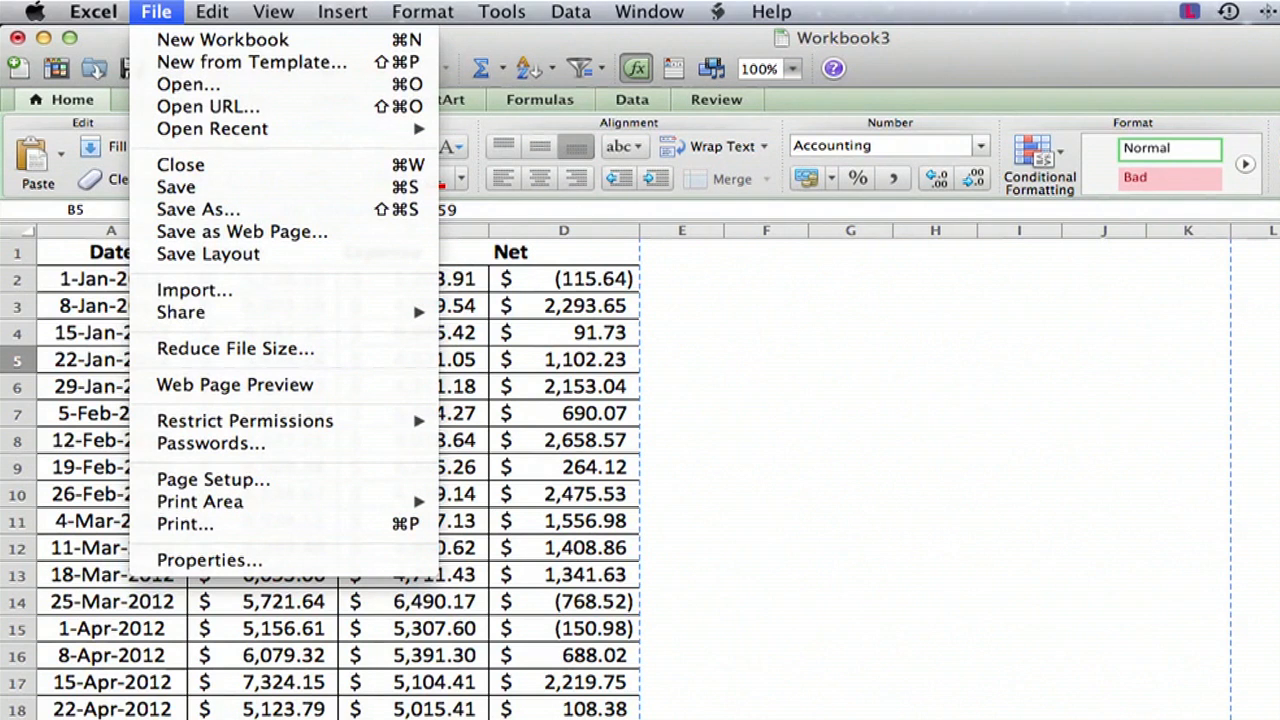
mouse_move(236, 384)
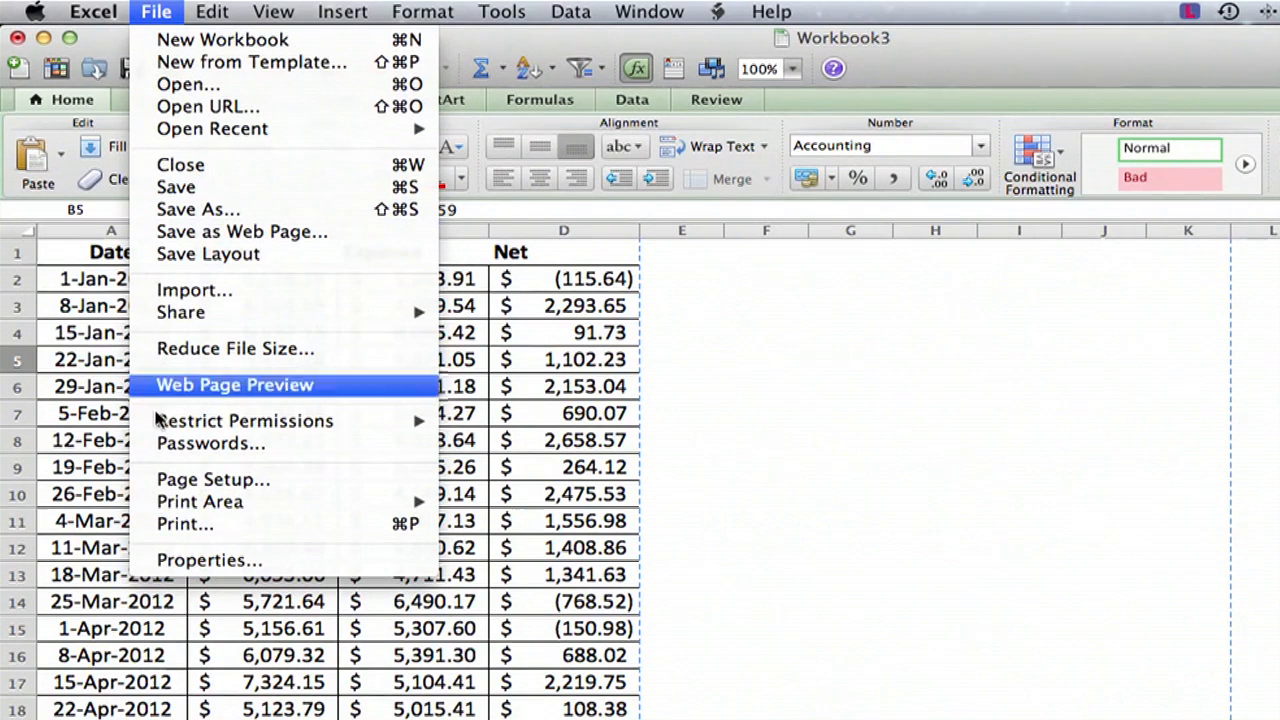
click(184, 524)
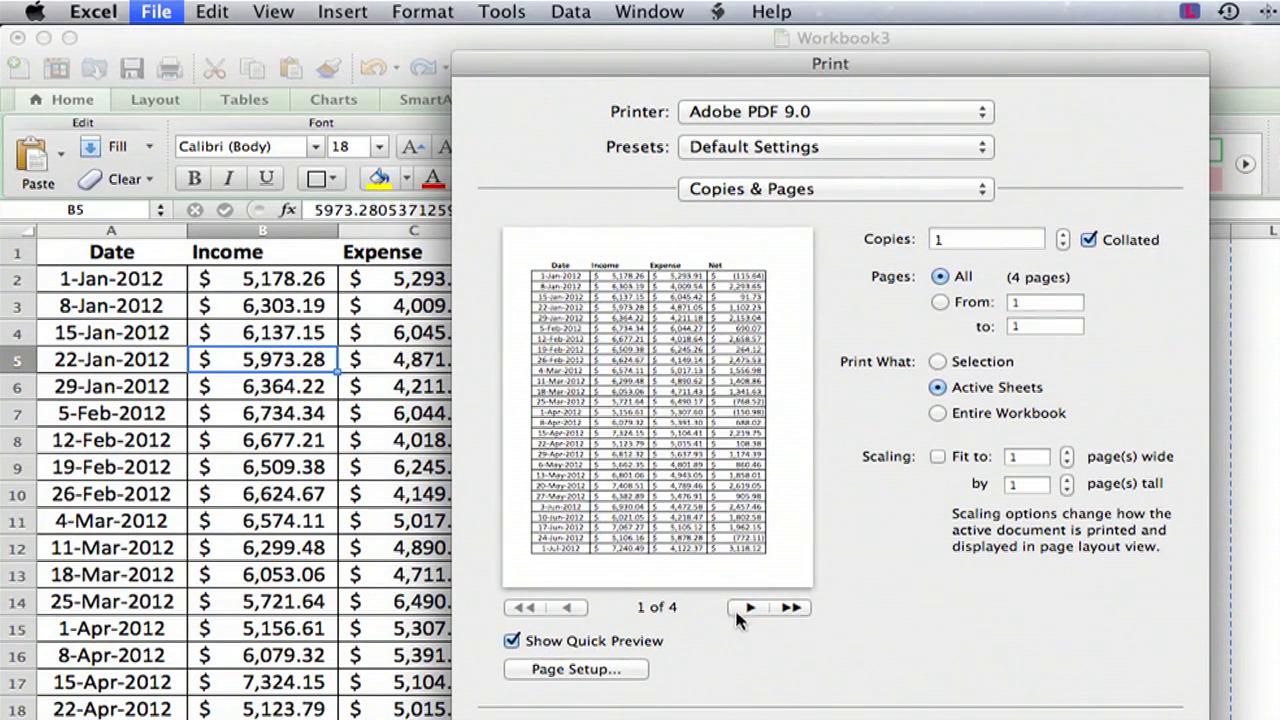
Advance the preview to page 2 to show the repeated headings.
click(750, 608)
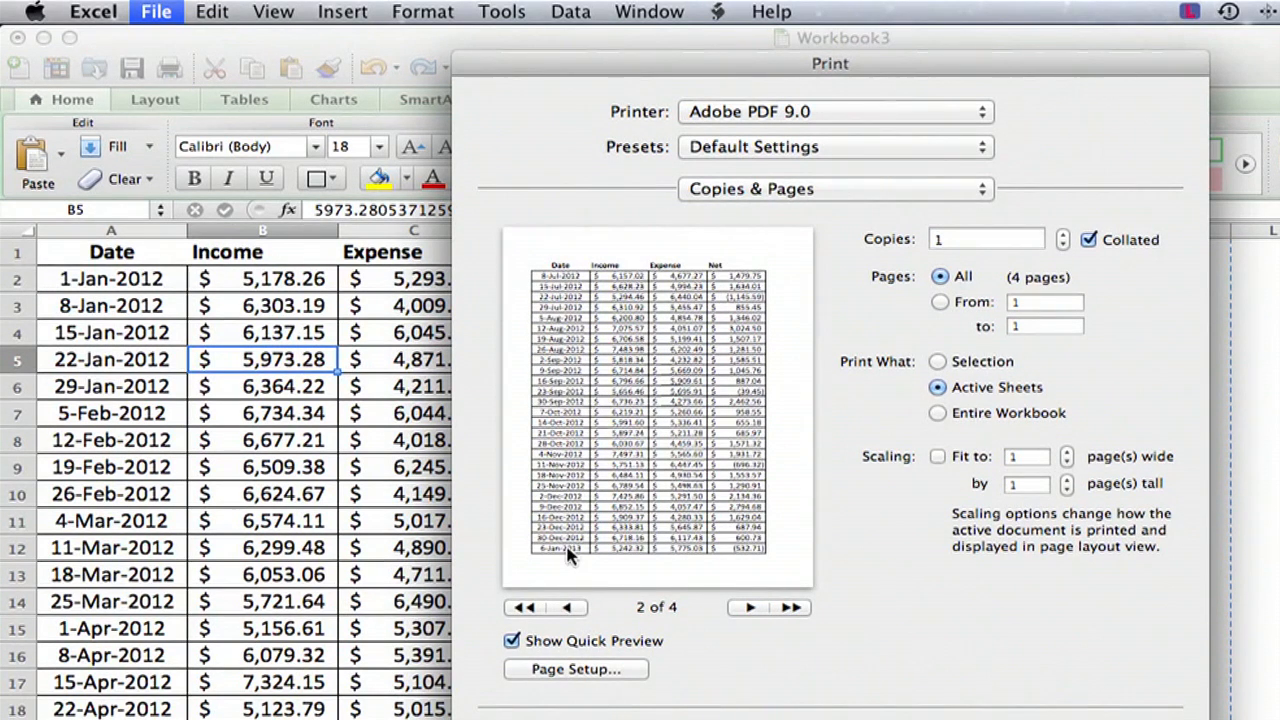
mouse_move(760, 620)
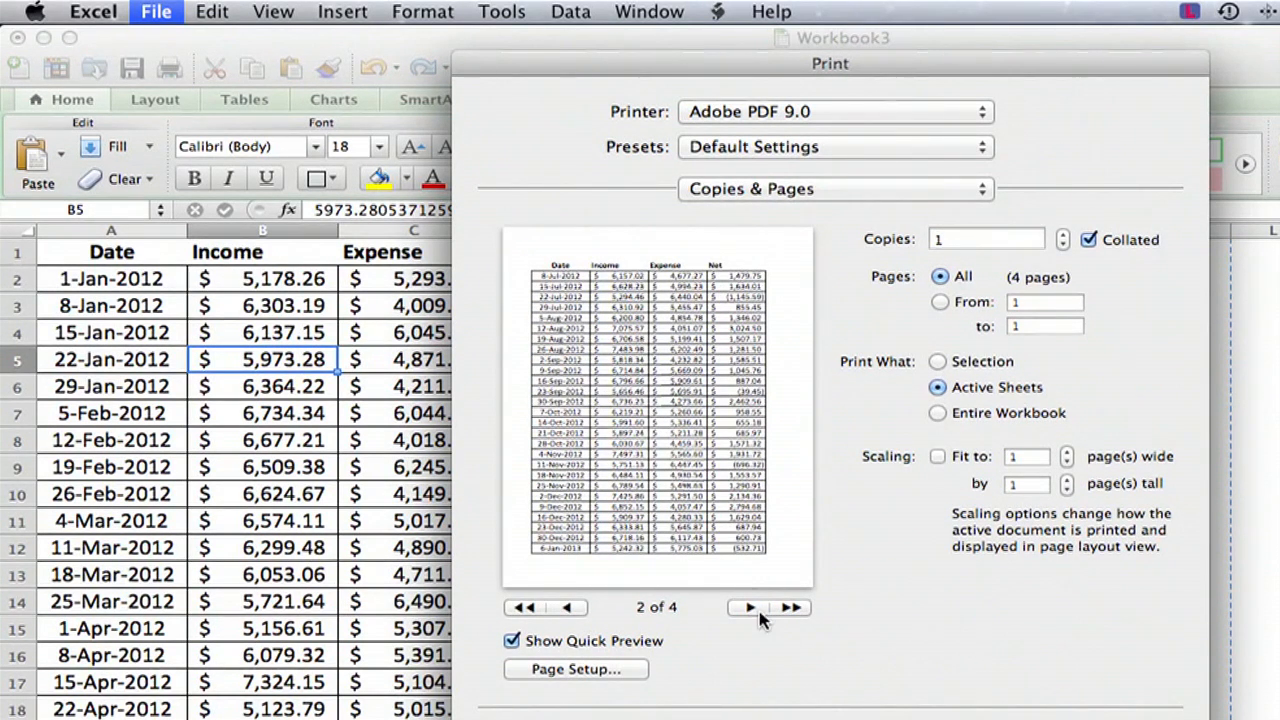